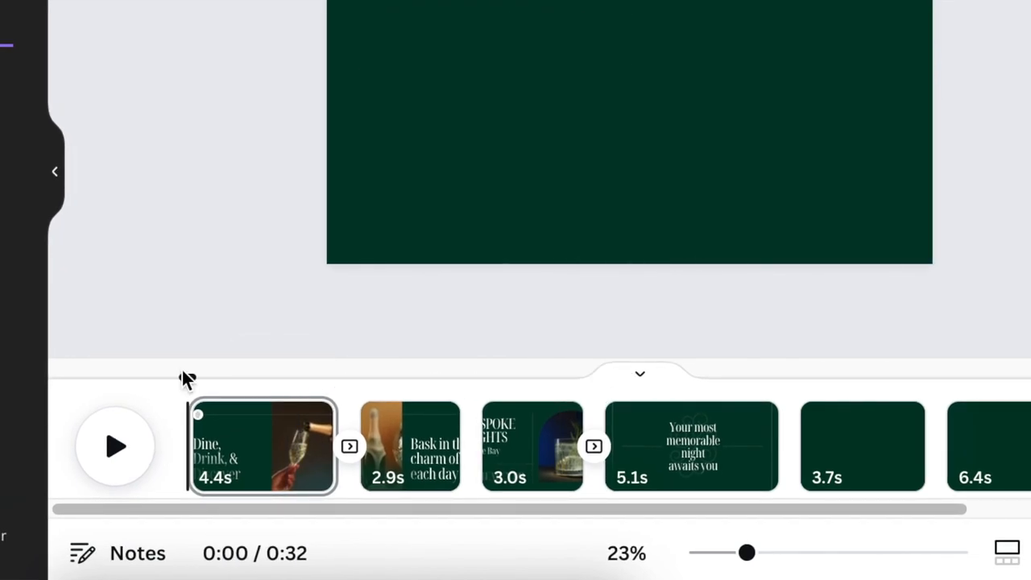
{"action": "mouse_move", "coordinate": [186, 374]}
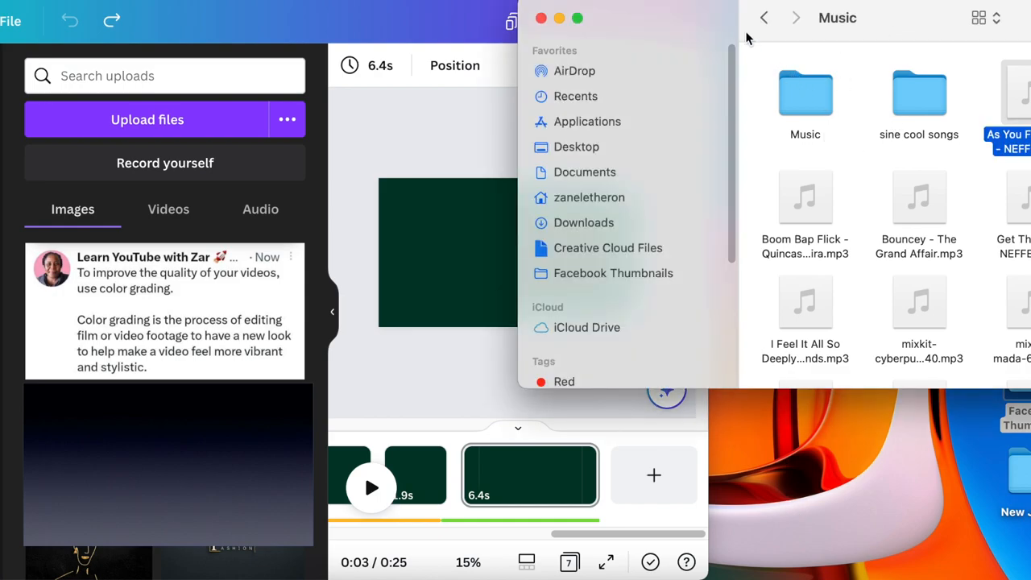
{"action": "mouse_move", "coordinate": [806, 197]}
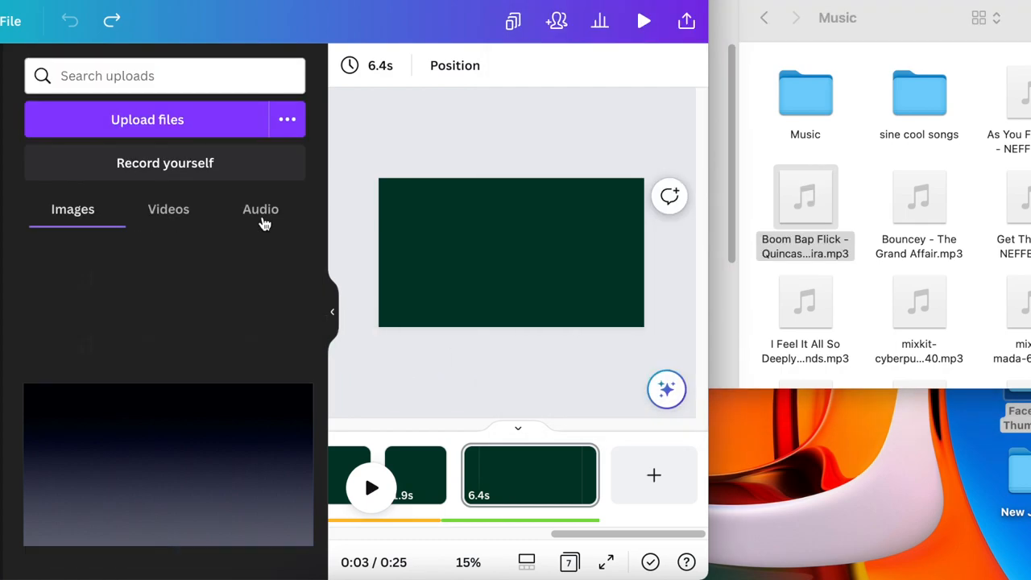
- Drag another uploaded song from the Audio uploads onto the timeline and reposition it as a stacked track
{"action": "left_click", "coordinate": [261, 210]}
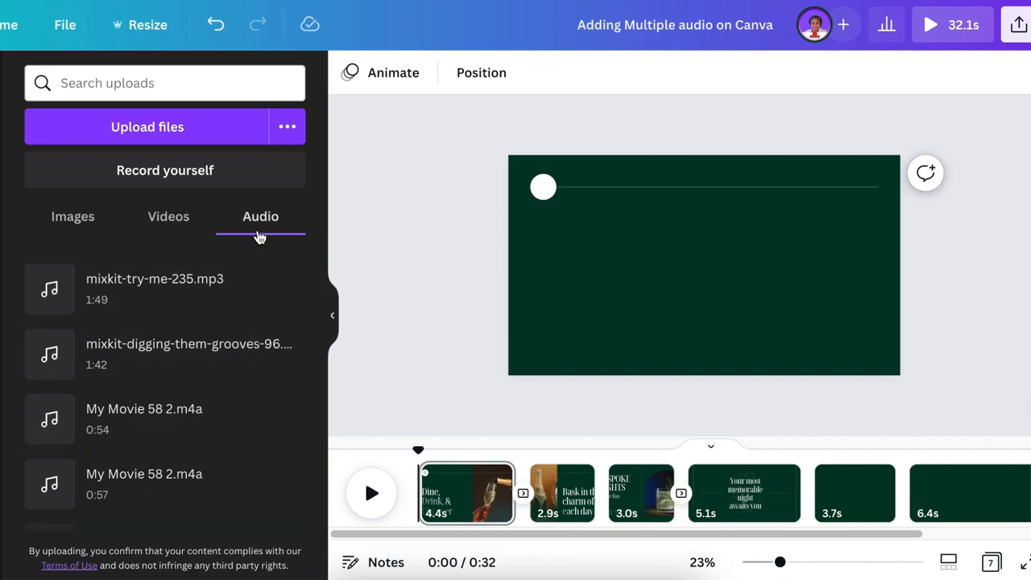
{"action": "mouse_move", "coordinate": [161, 288]}
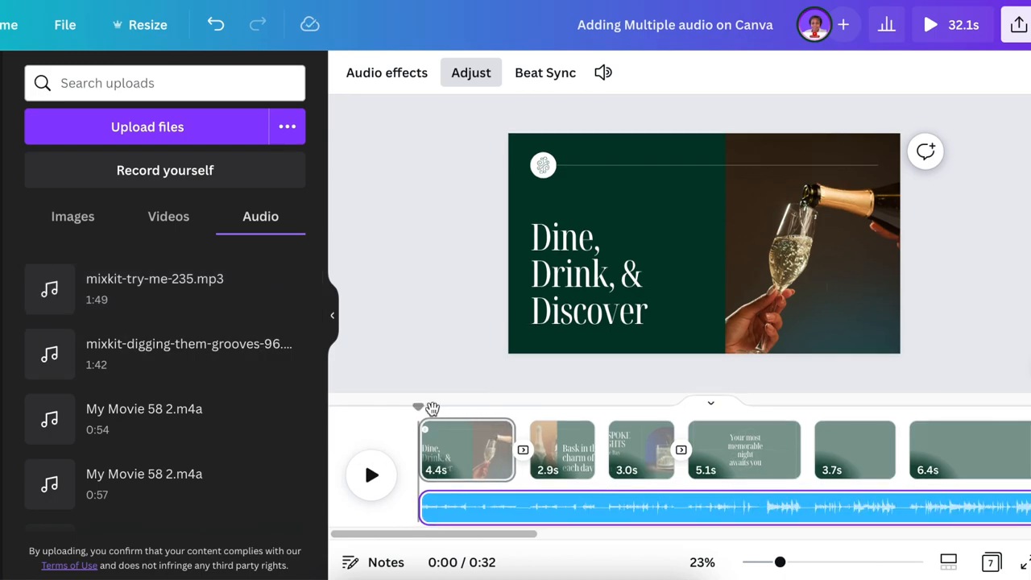
{"action": "left_click_drag", "start_coordinate": [432, 406], "coordinate": [490, 409]}
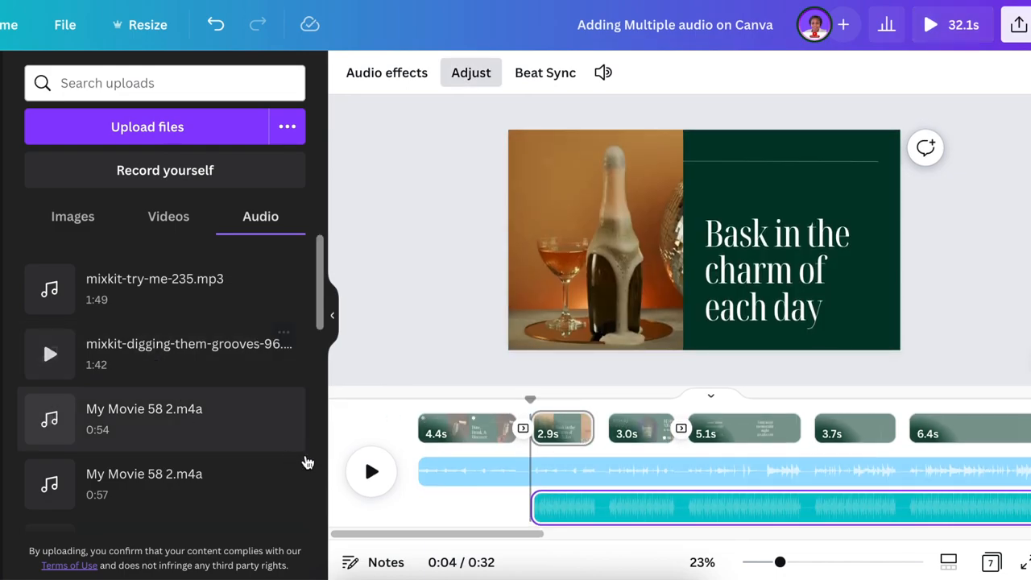
{"action": "left_click", "coordinate": [593, 399]}
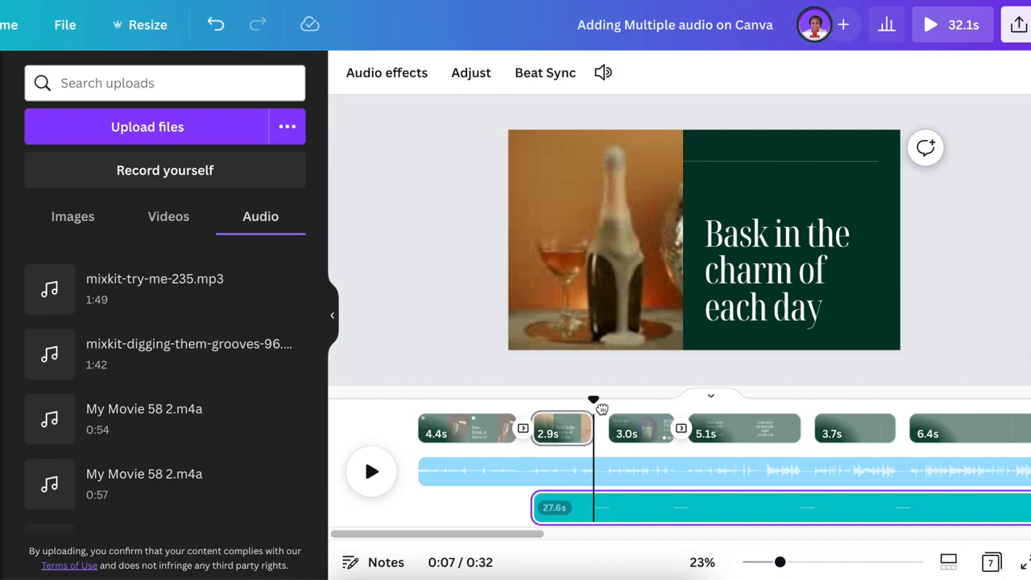
{"action": "left_click_drag", "start_coordinate": [592, 400], "coordinate": [609, 400]}
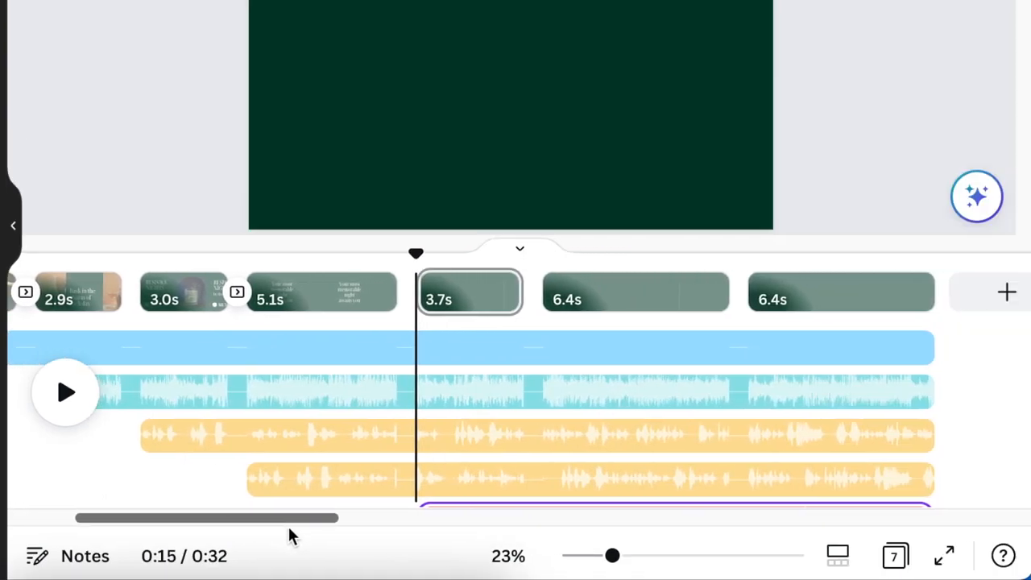
- Select an audio clip on the timeline to line it up end to end with the others
{"action": "left_click", "coordinate": [403, 350]}
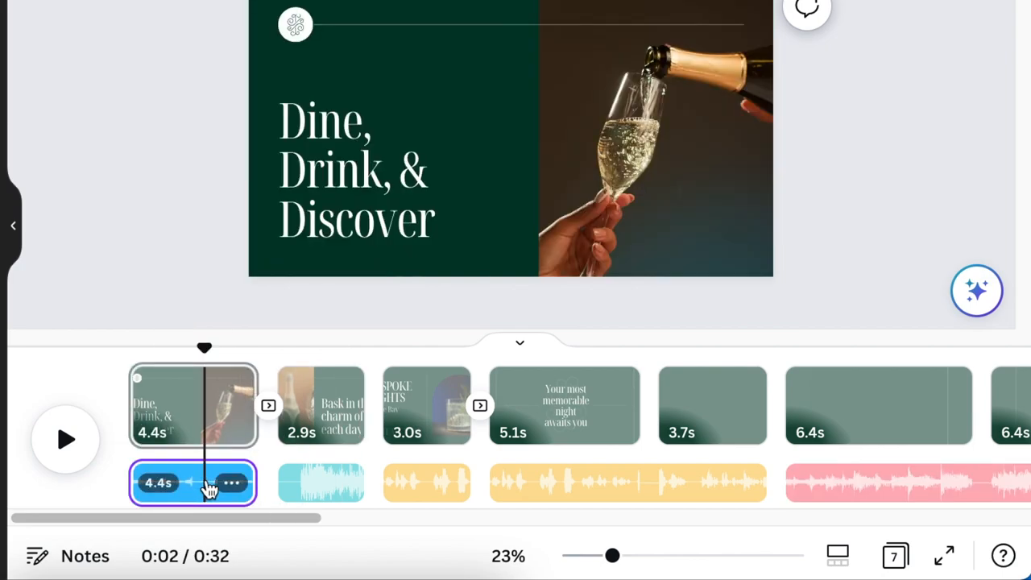
- Apply a 0.1 s fade in and 0.1 s fade out to the second audio clip via Audio effects
{"action": "left_click", "coordinate": [232, 483]}
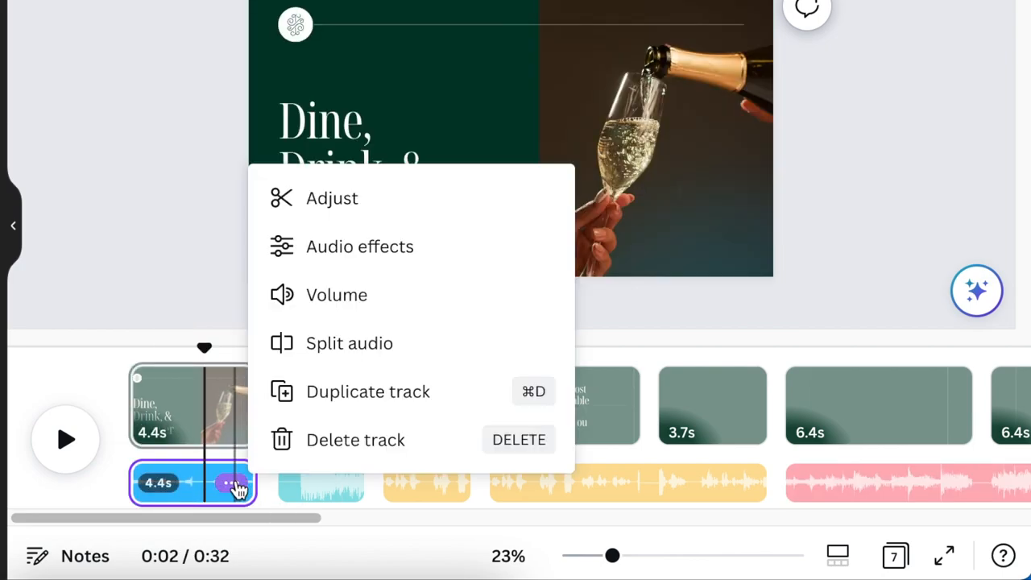
{"action": "mouse_move", "coordinate": [359, 255]}
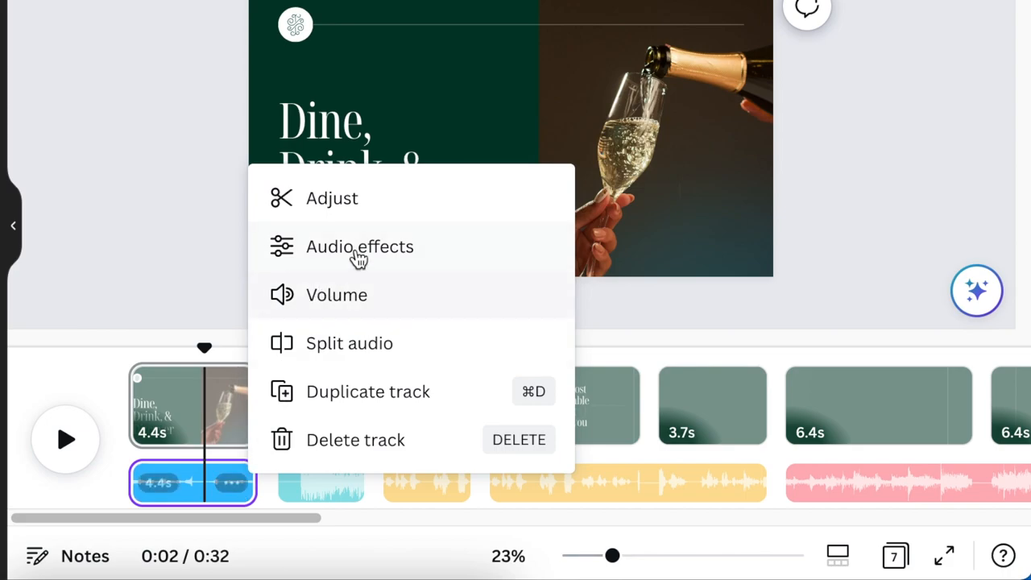
{"action": "left_click", "coordinate": [358, 258]}
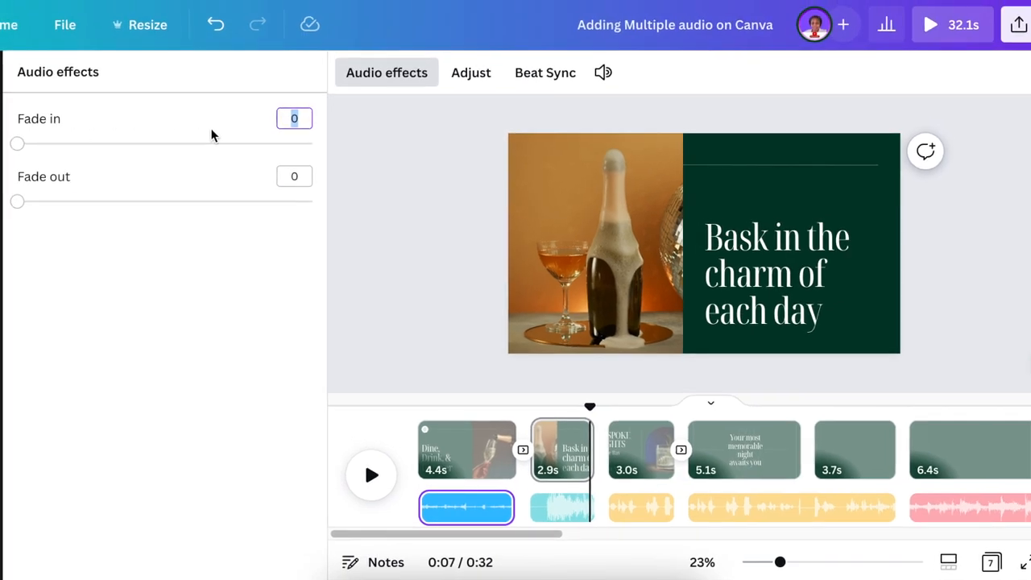
{"action": "mouse_move", "coordinate": [45, 153]}
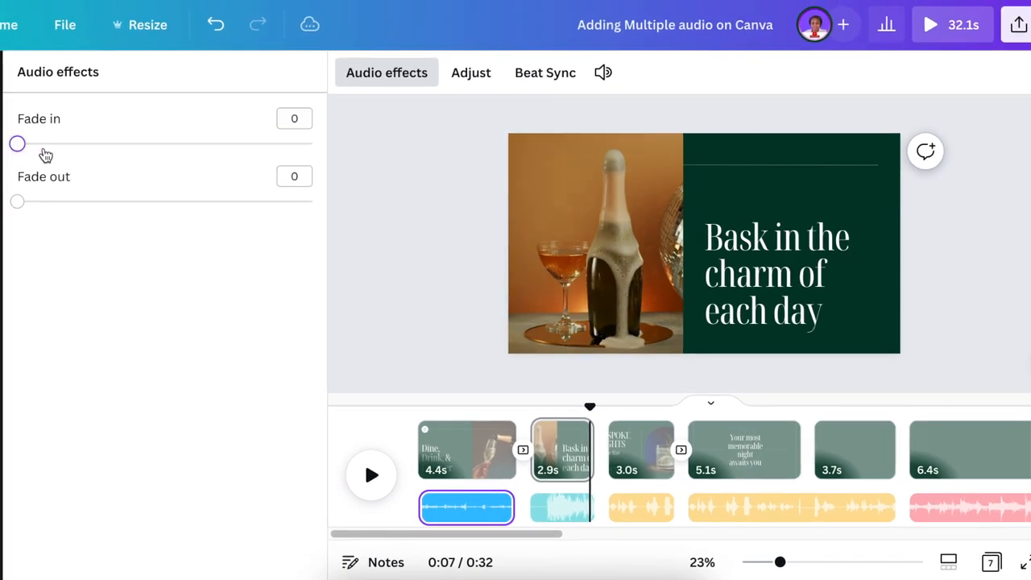
{"action": "left_click_drag", "start_coordinate": [18, 201], "coordinate": [45, 202]}
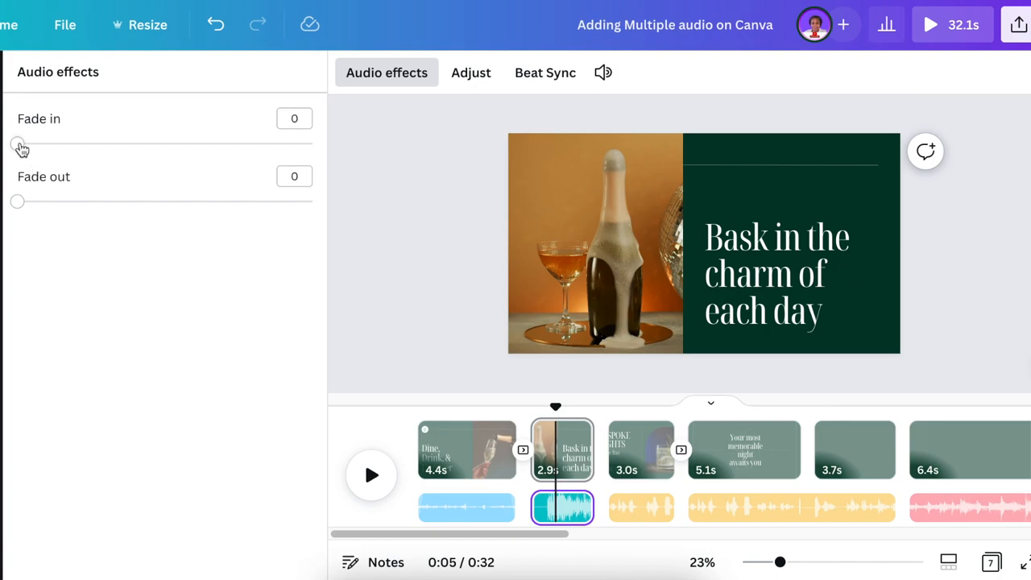
{"action": "left_click_drag", "start_coordinate": [18, 144], "coordinate": [39, 143]}
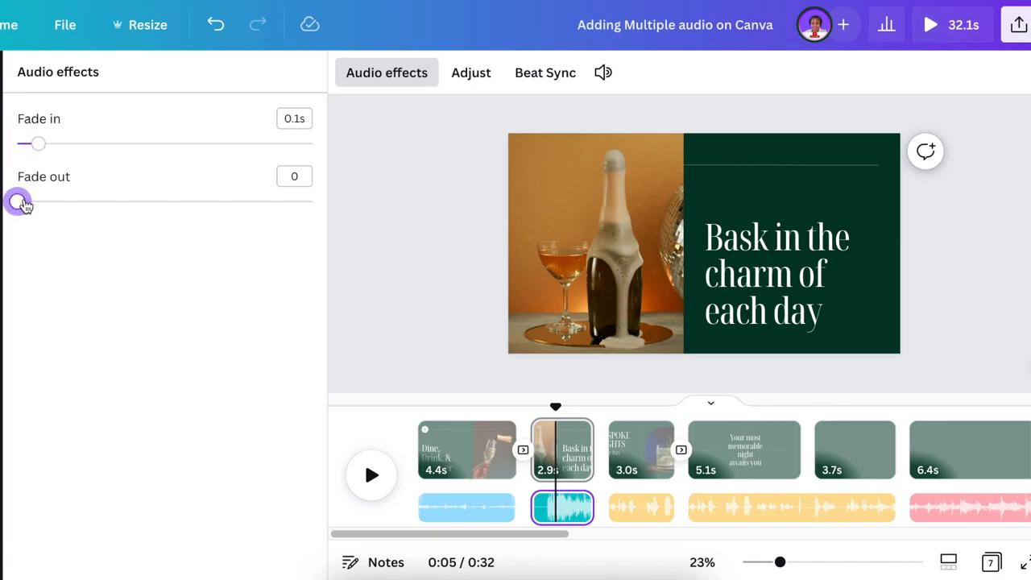
{"action": "left_click_drag", "start_coordinate": [18, 201], "coordinate": [39, 201]}
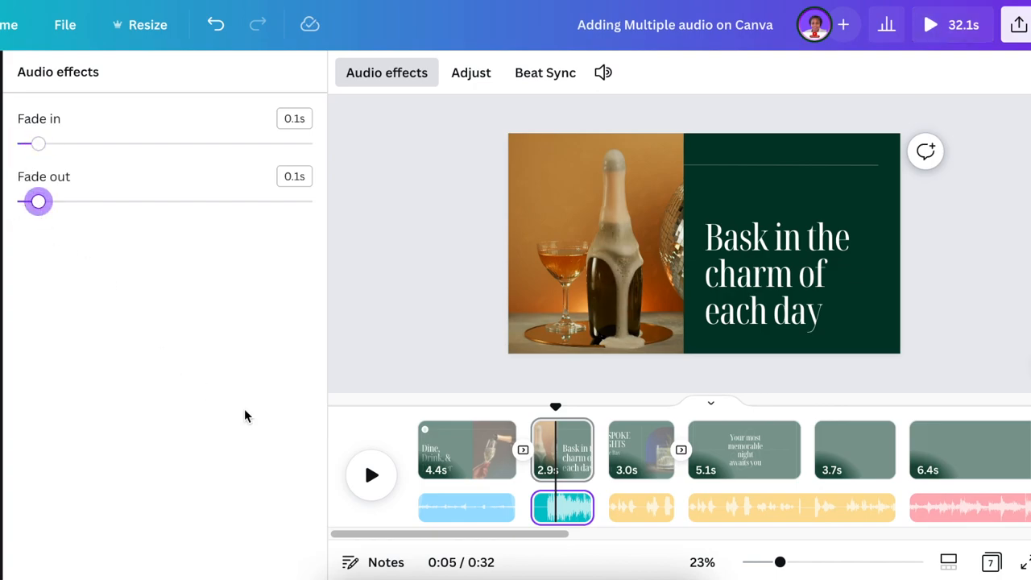
{"action": "mouse_move", "coordinate": [400, 358]}
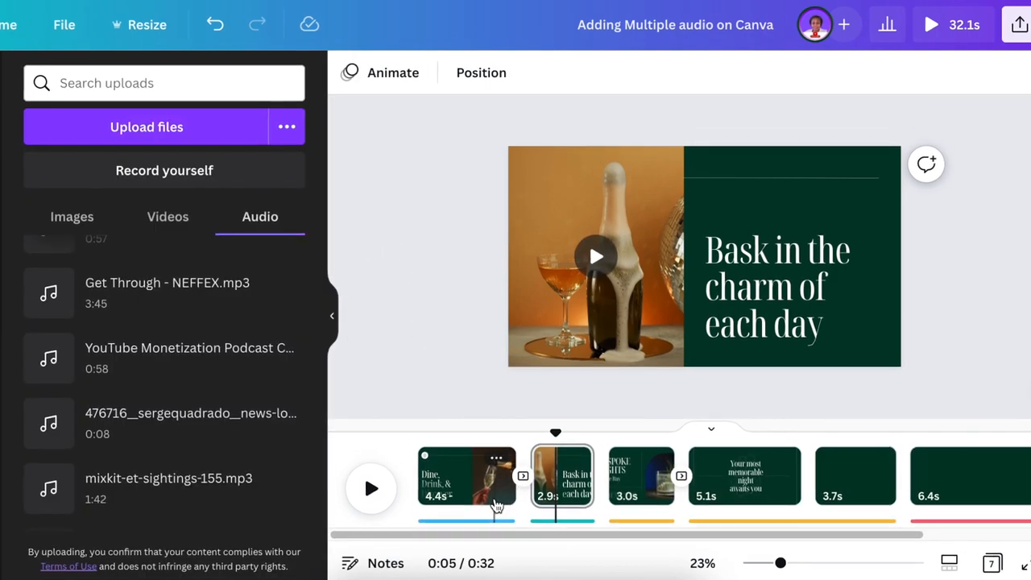
- Select the yellow music clip under 'Your most memorable night awaits you' to show its audio toolbar
{"action": "left_click", "coordinate": [744, 475]}
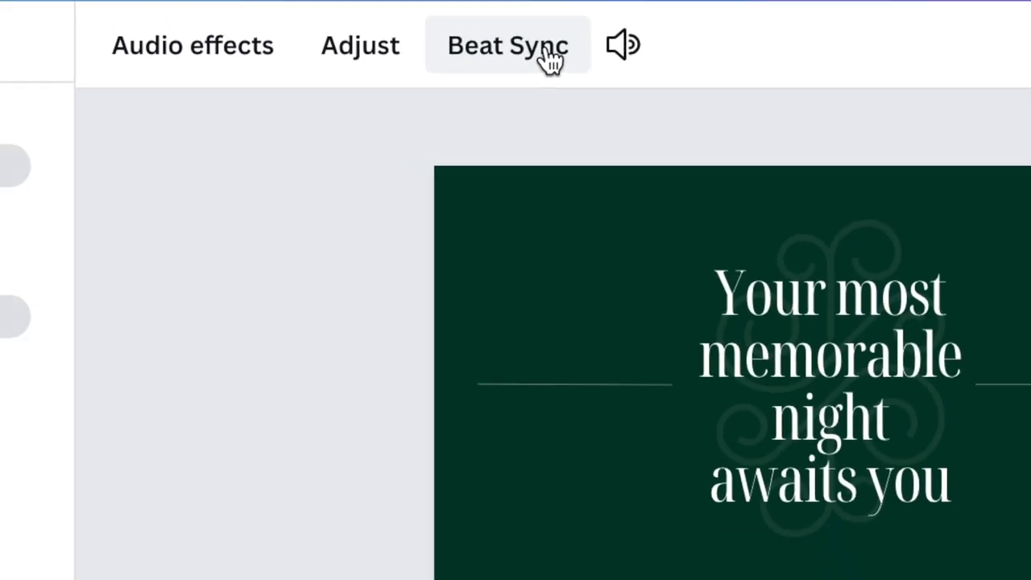
- Enable Display beat markers and Sync now in Beat Sync, retiming the slides to 25 seconds
{"action": "left_click", "coordinate": [506, 45]}
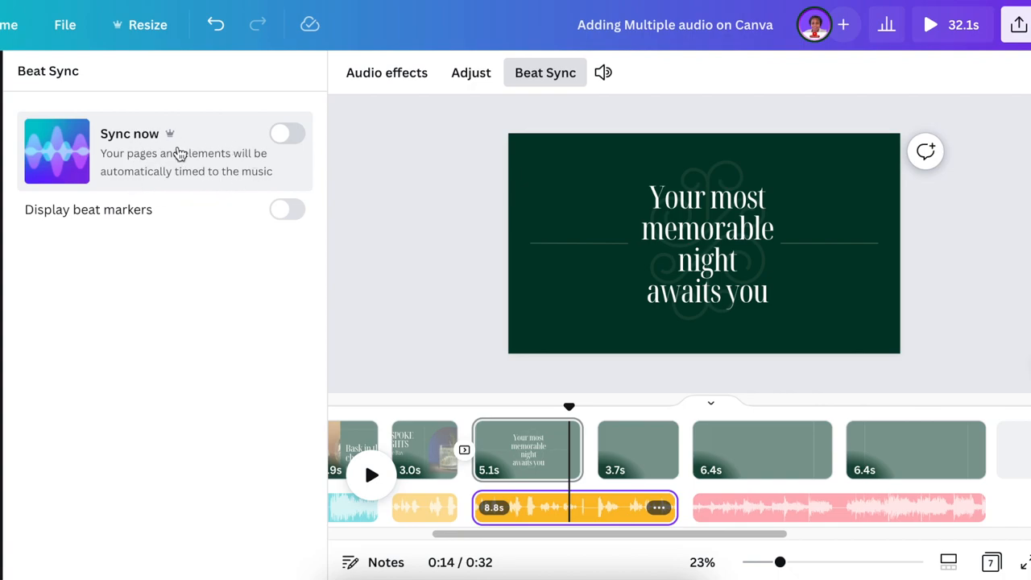
{"action": "mouse_move", "coordinate": [257, 170]}
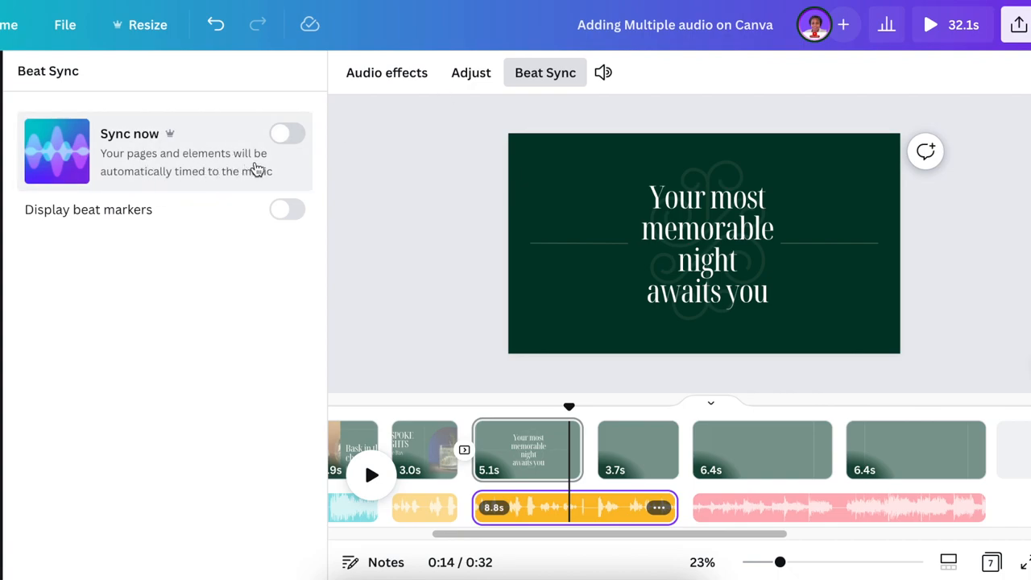
{"action": "mouse_move", "coordinate": [241, 177]}
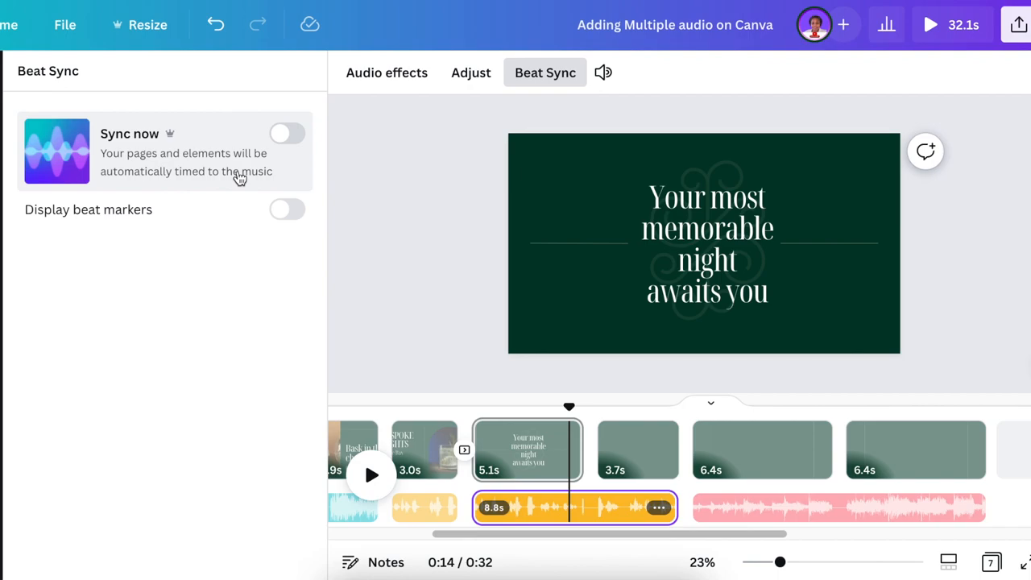
{"action": "left_click", "coordinate": [287, 209]}
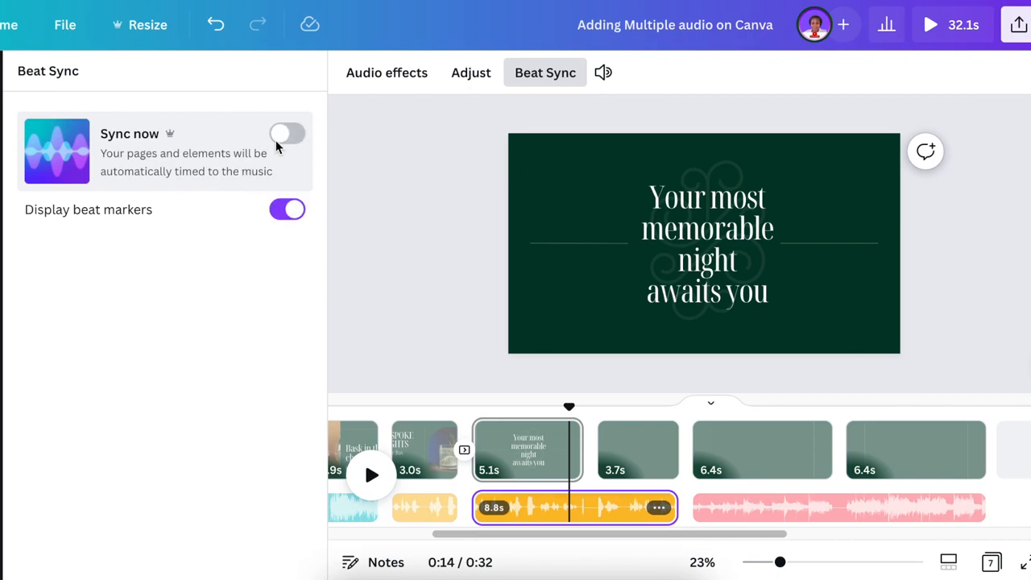
{"action": "left_click", "coordinate": [287, 132]}
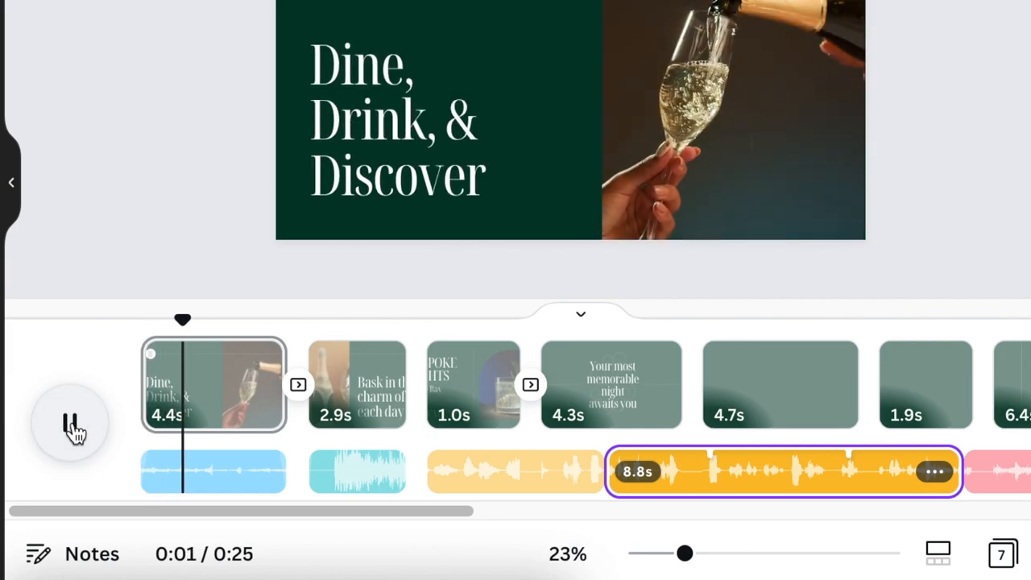
{"action": "left_click", "coordinate": [71, 426]}
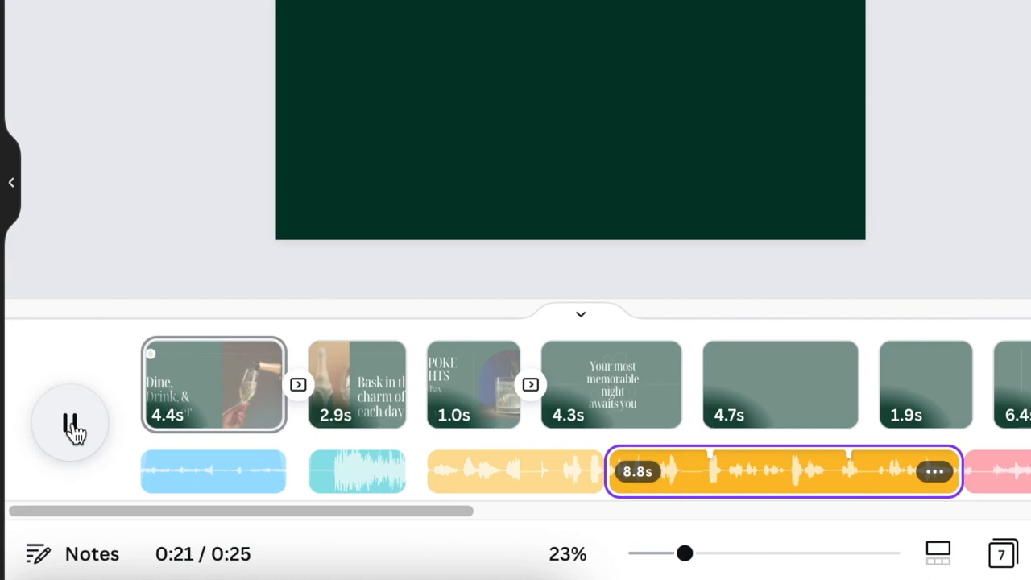
{"action": "left_click", "coordinate": [71, 424]}
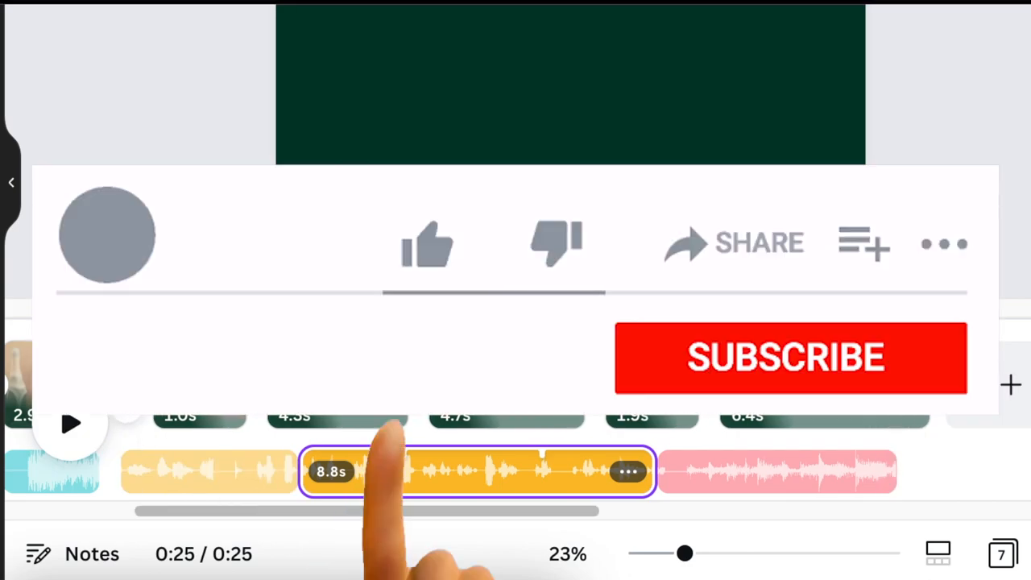
{"action": "left_click", "coordinate": [427, 243]}
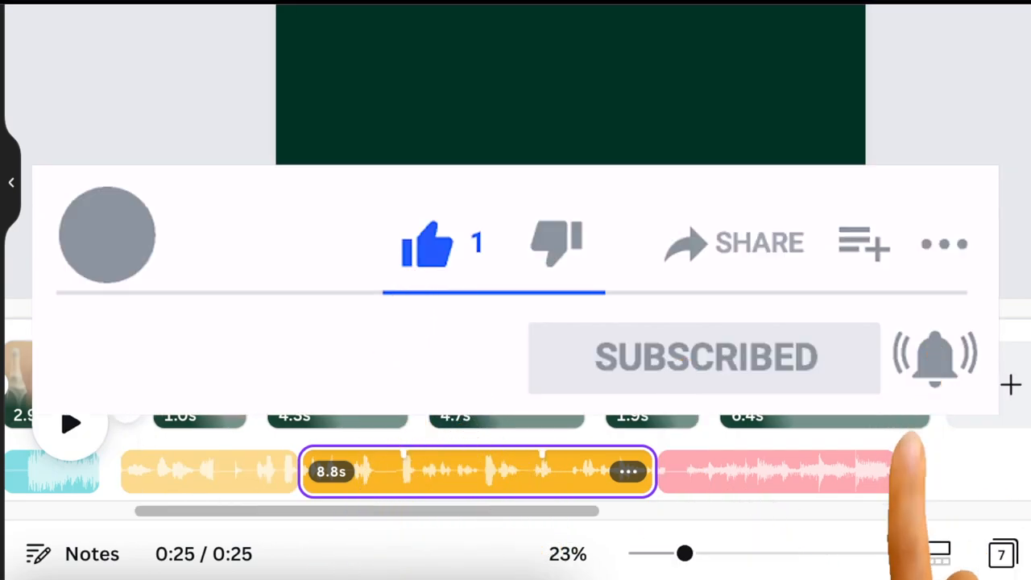